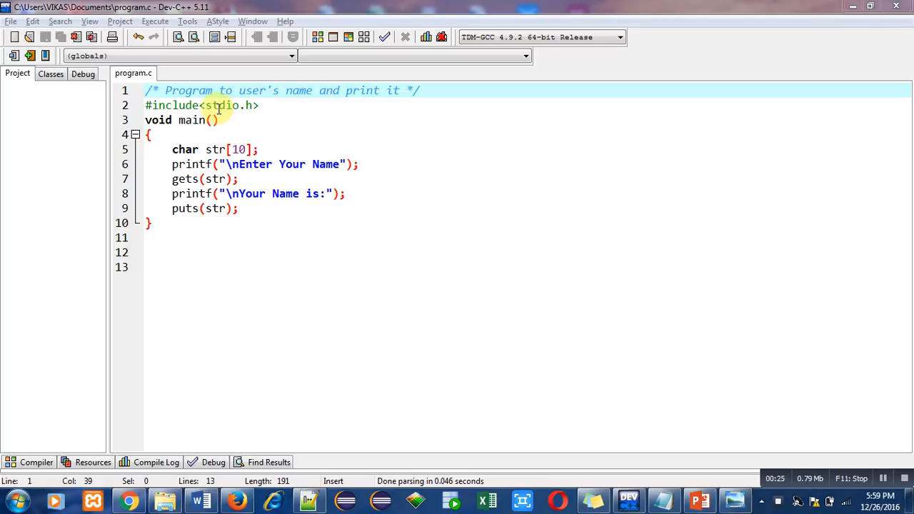
pyautogui.moveTo(172, 150)
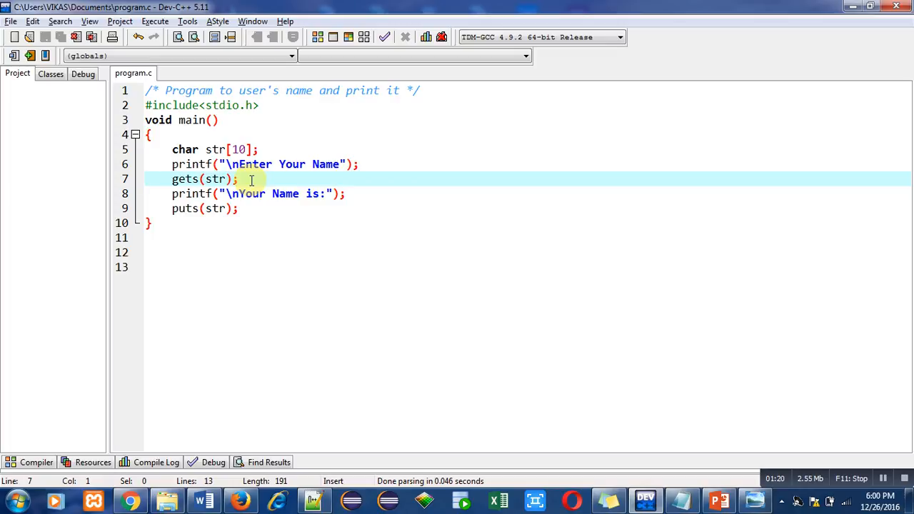
pyautogui.moveTo(159, 194)
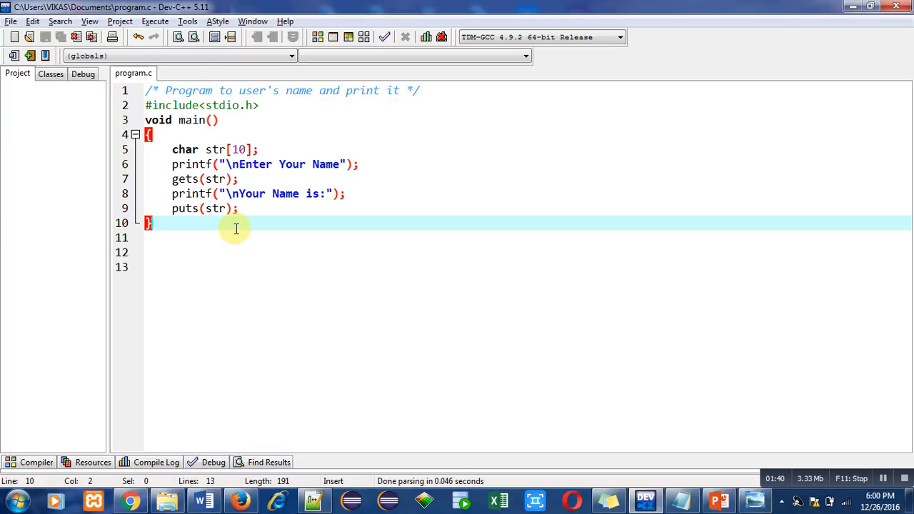
# Step: Bring up the Execute menu for the finished program.c
pyautogui.click(154, 21)
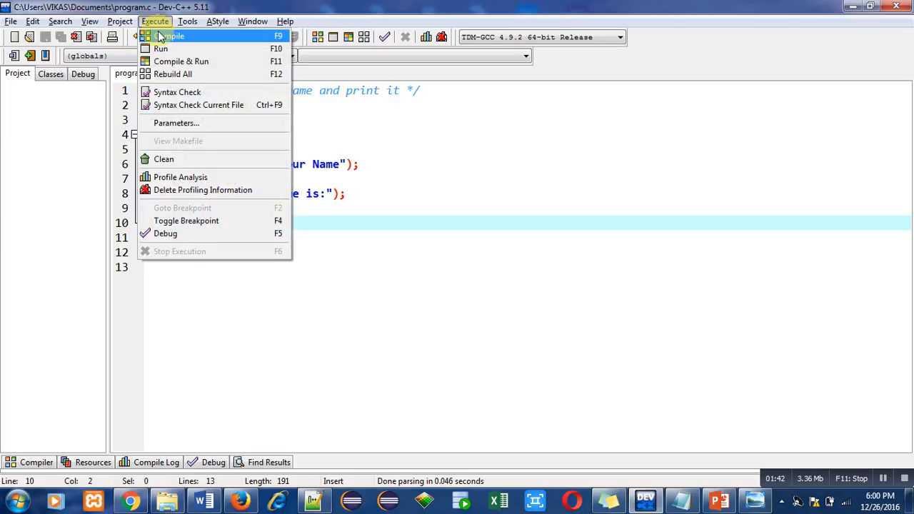
# Step: Compile program.c with zero errors and warnings, then run program.exe
pyautogui.click(171, 36)
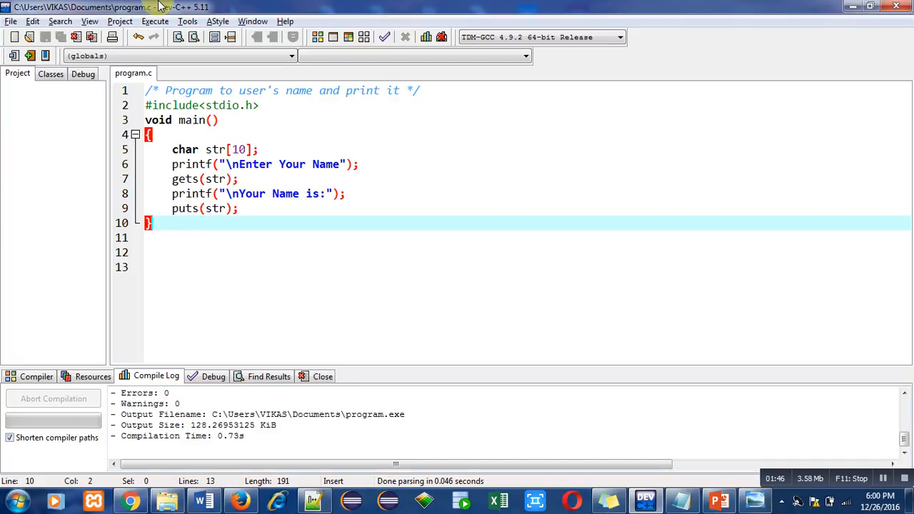
pyautogui.click(154, 22)
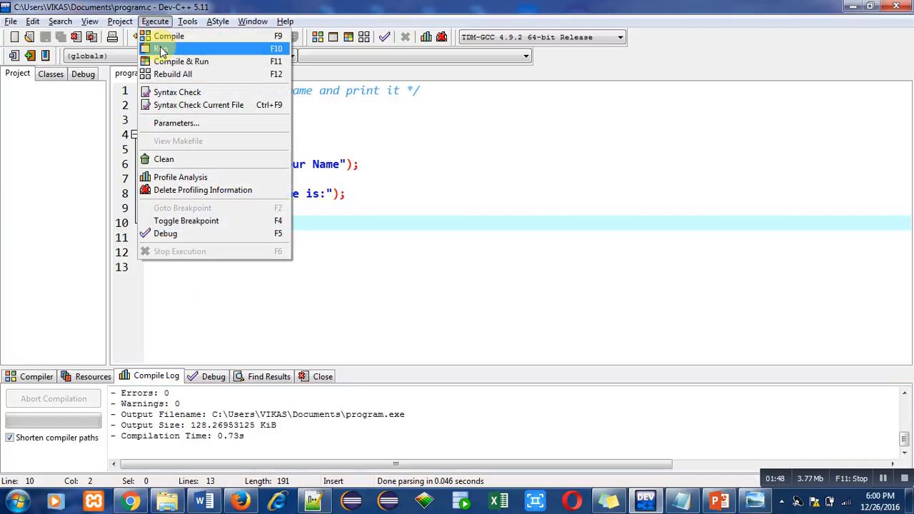
pyautogui.click(163, 49)
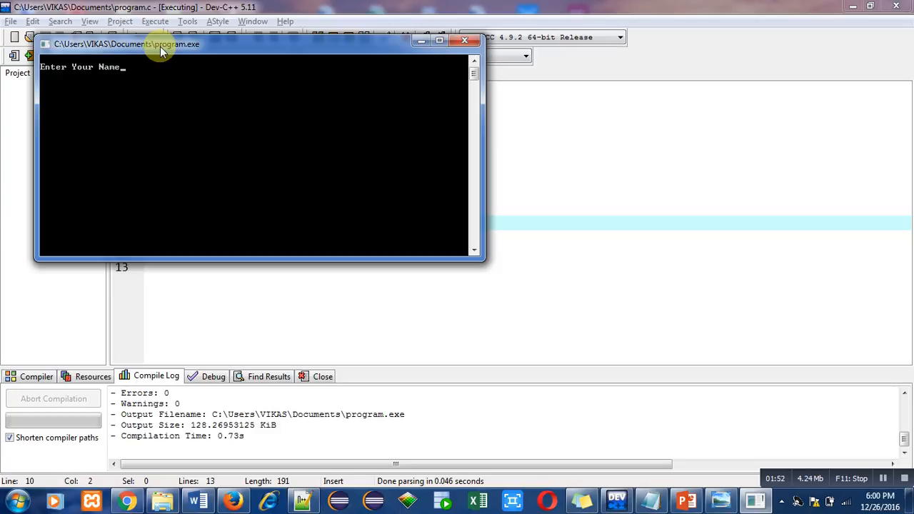
# Step: Enter the name 'Sanjay Gupta' so the program echoes it back and exits
pyautogui.write('Sanjay')
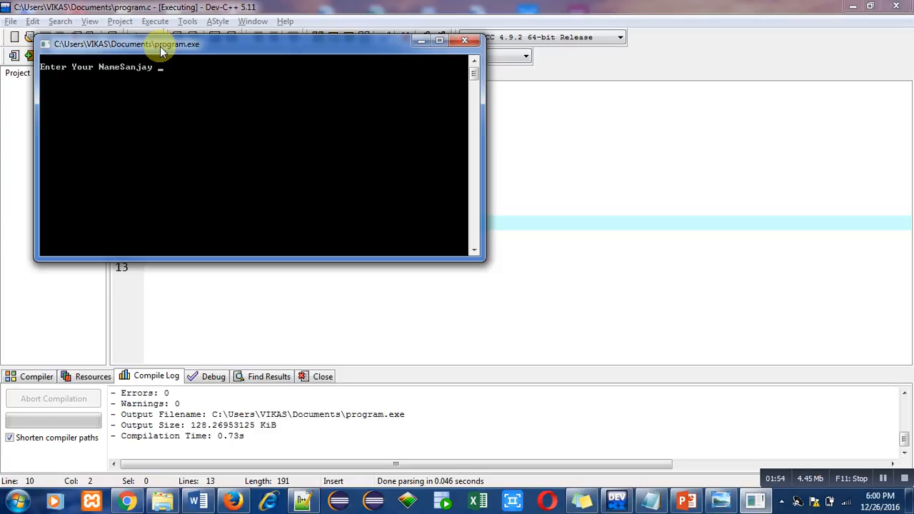
pyautogui.write('Gupta')
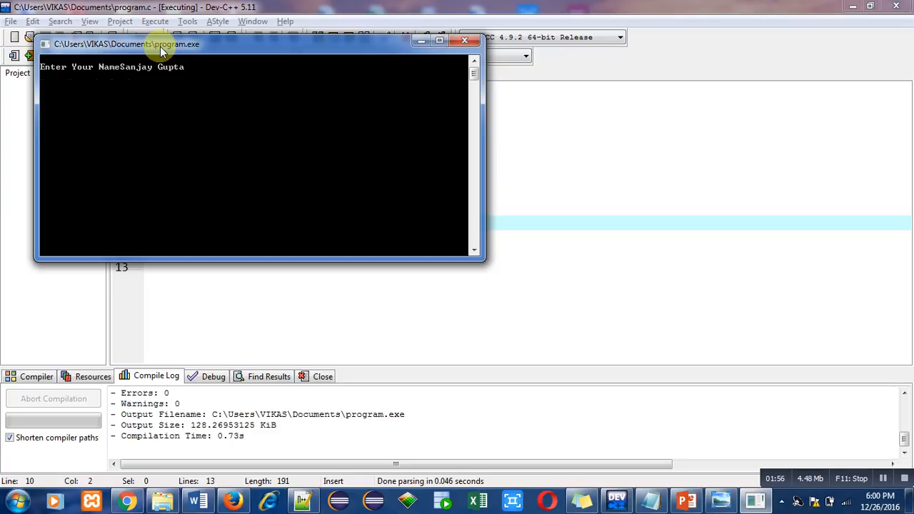
pyautogui.press('enter')
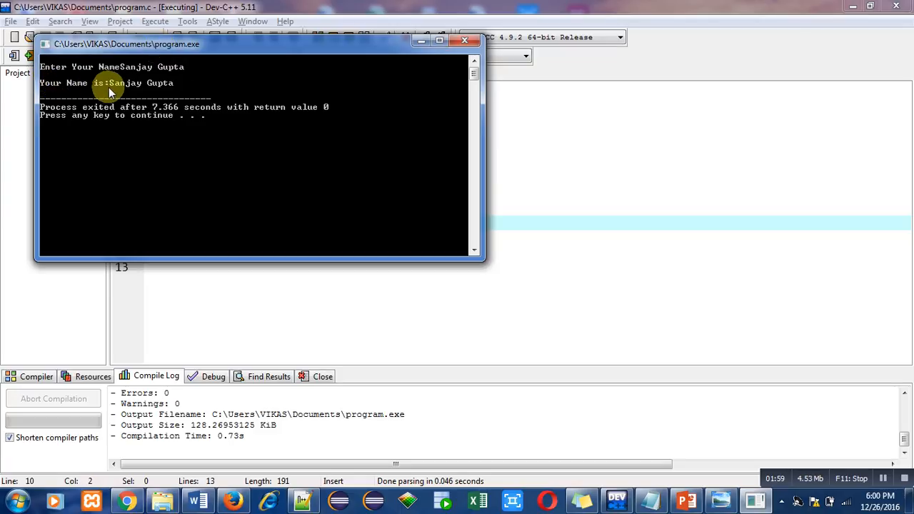
pyautogui.moveTo(214, 102)
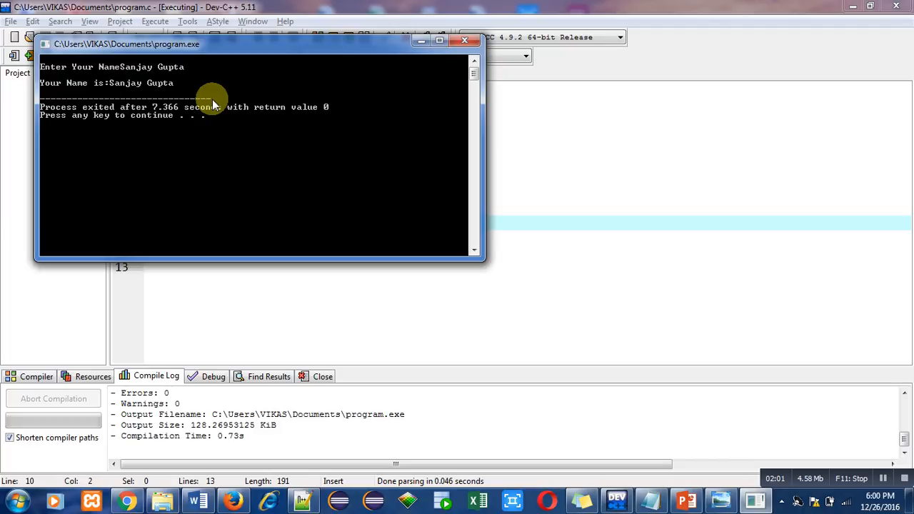
pyautogui.moveTo(255, 140)
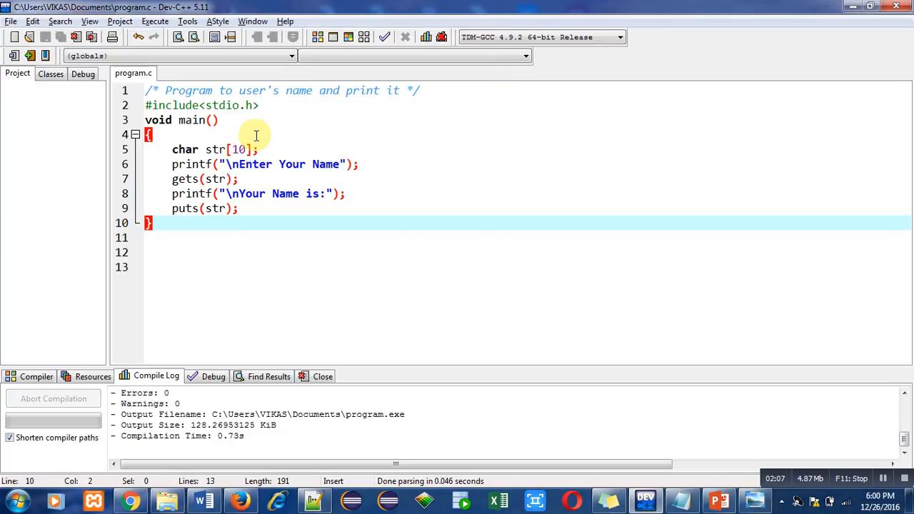
pyautogui.click(280, 237)
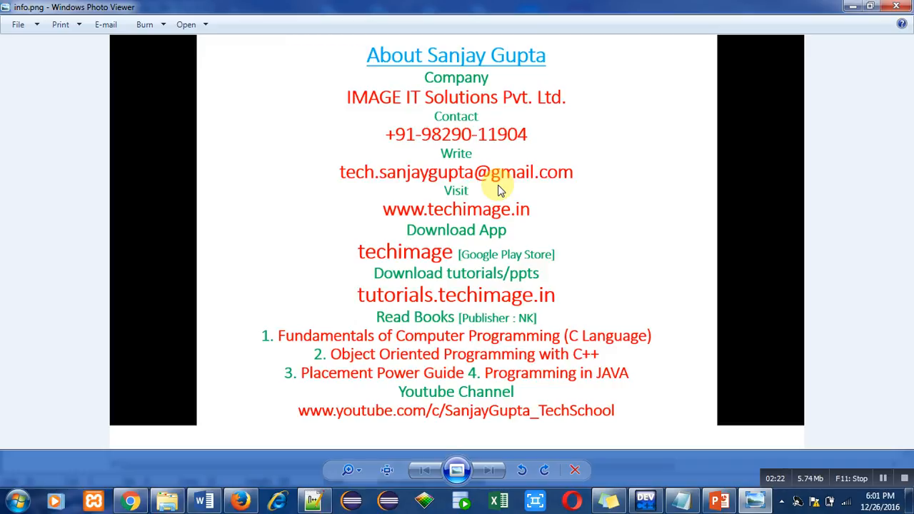
pyautogui.moveTo(400, 254)
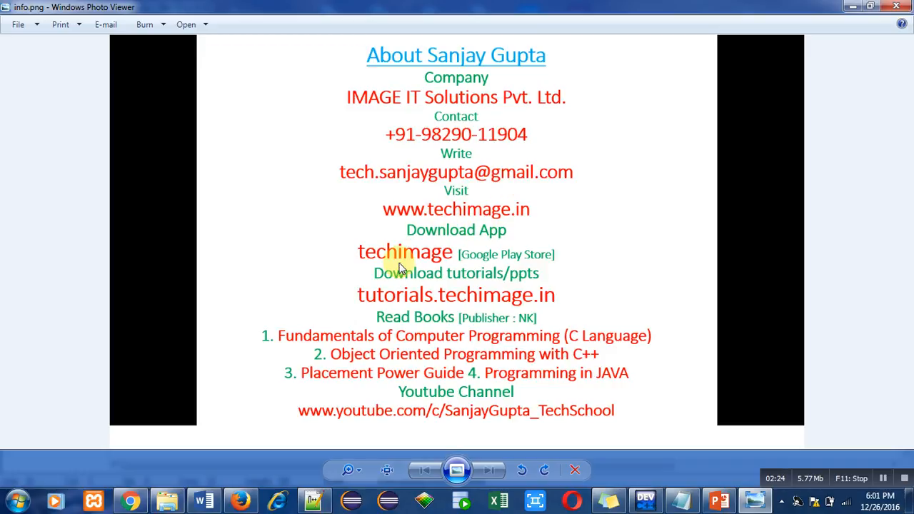
pyautogui.moveTo(455, 263)
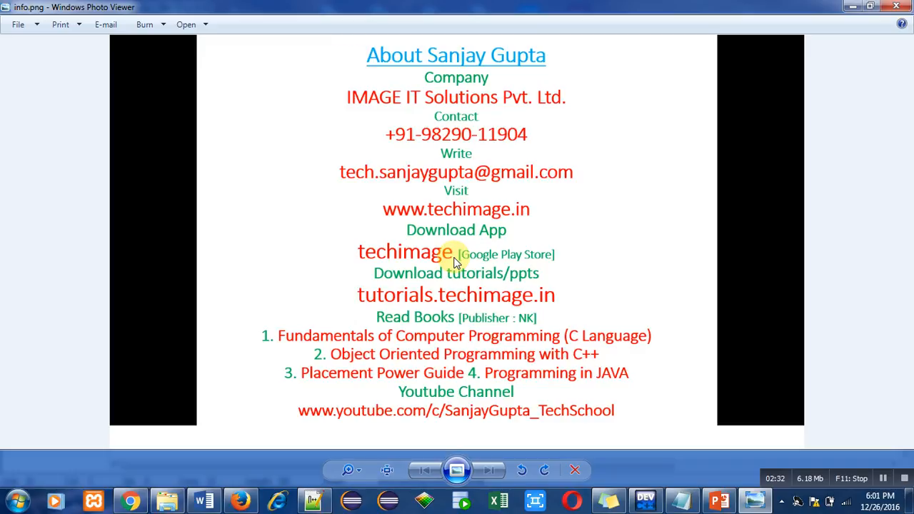
pyautogui.moveTo(421, 288)
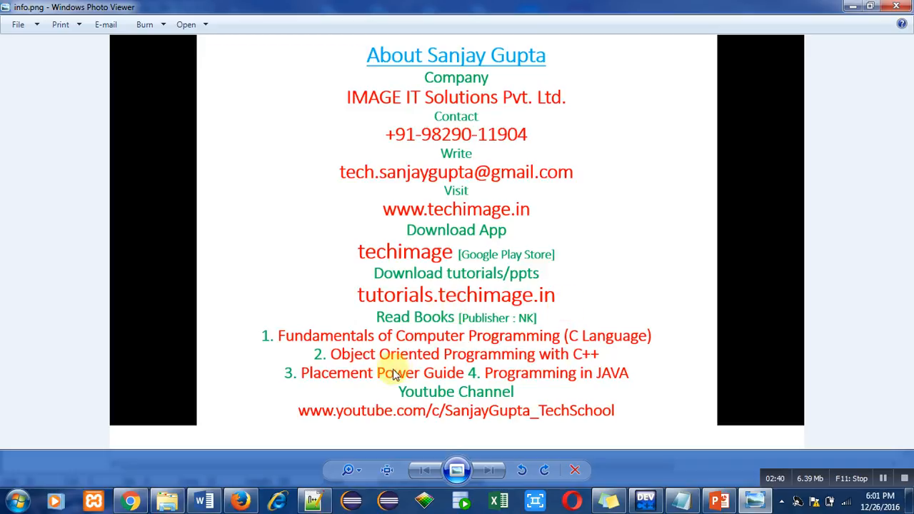
pyautogui.moveTo(497, 366)
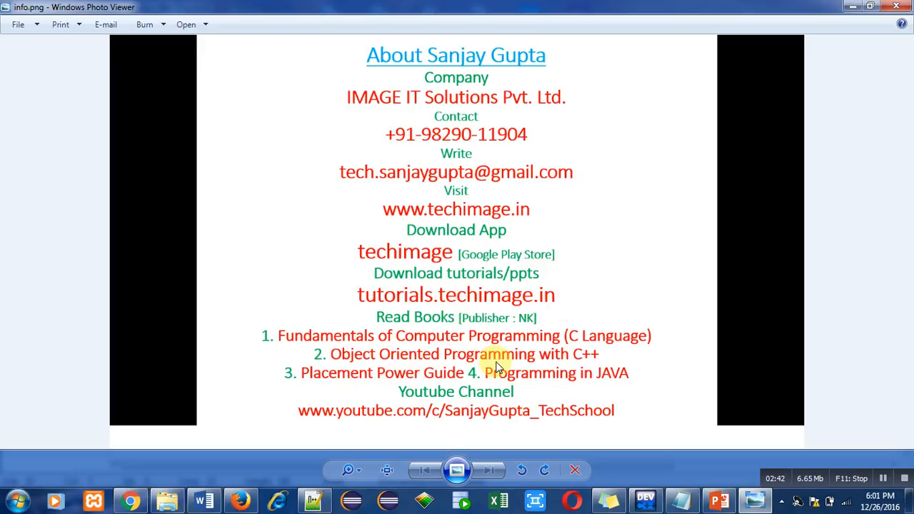